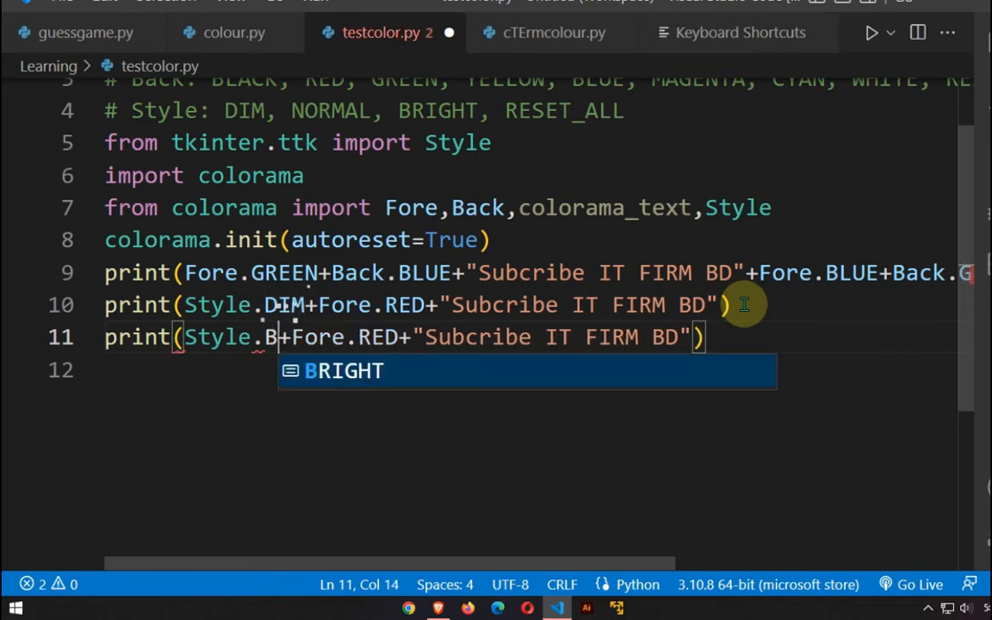
# Step: Complete Style.BRIGHT on the red subscribe line 11 and run testcolor.py
pyautogui.write('right')
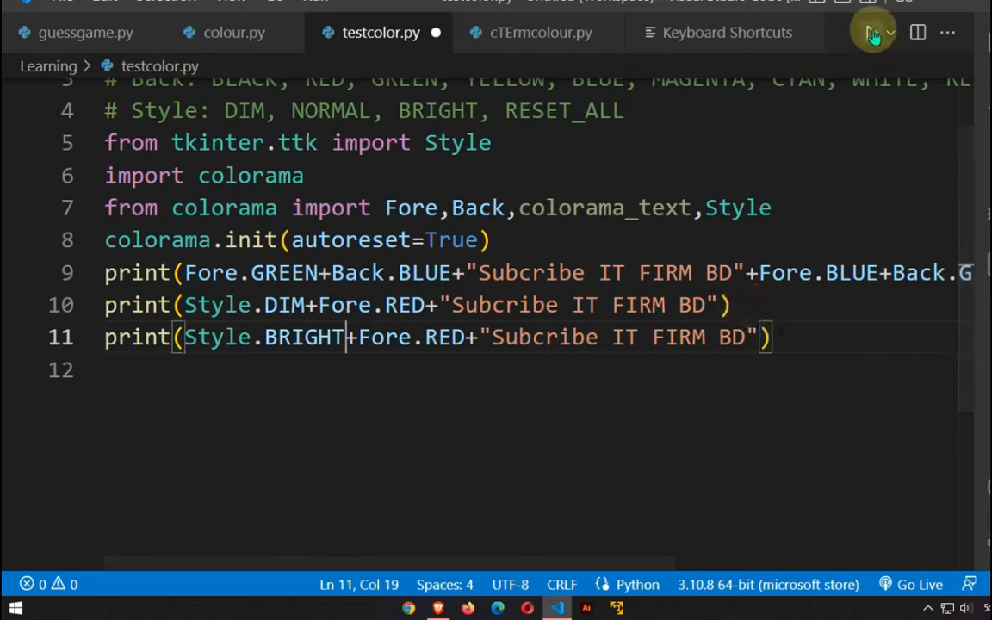
pyautogui.click(871, 32)
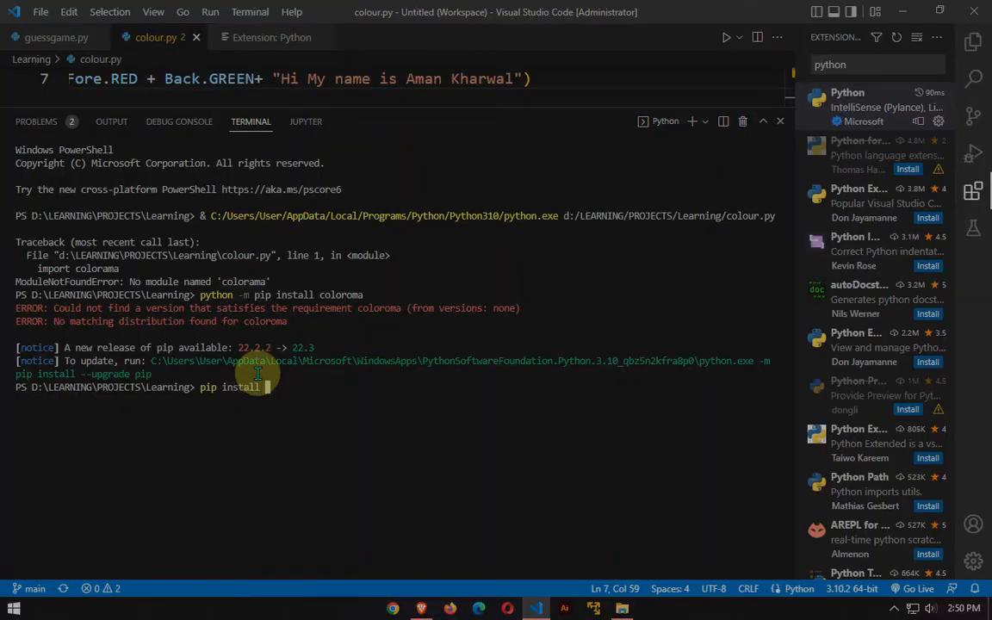
# Step: Run pip install --upgrade pip in the terminal to reach pip 22.3
pyautogui.write('--upgrad')
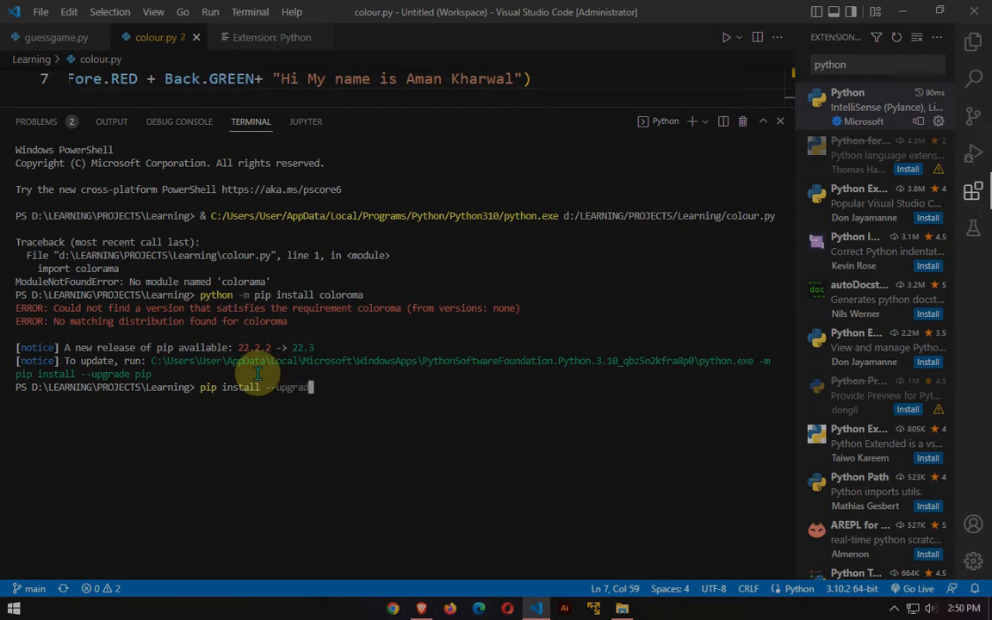
pyautogui.press('Return')
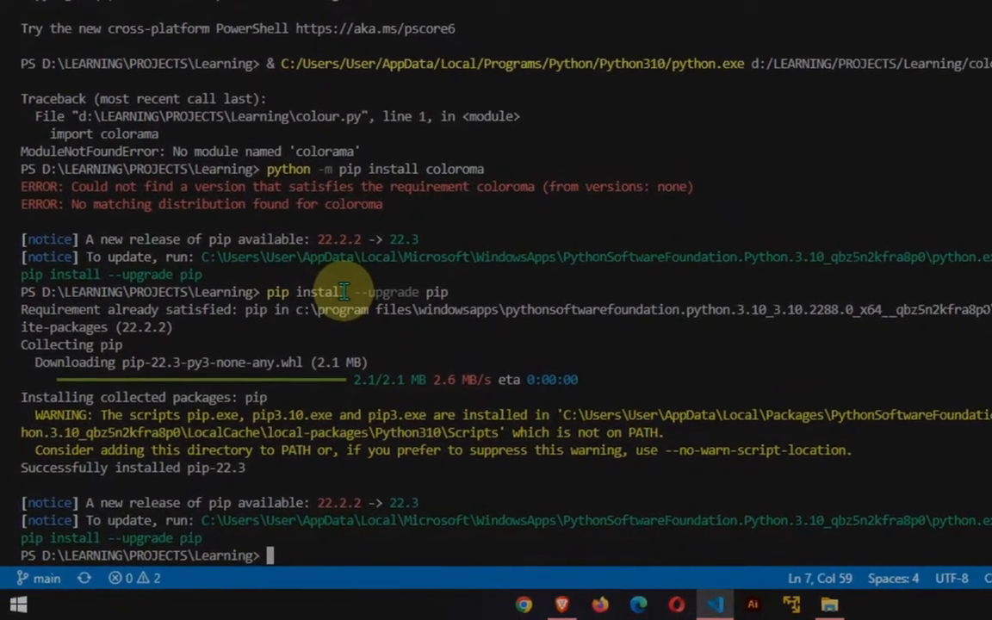
pyautogui.write('python -m pip install')
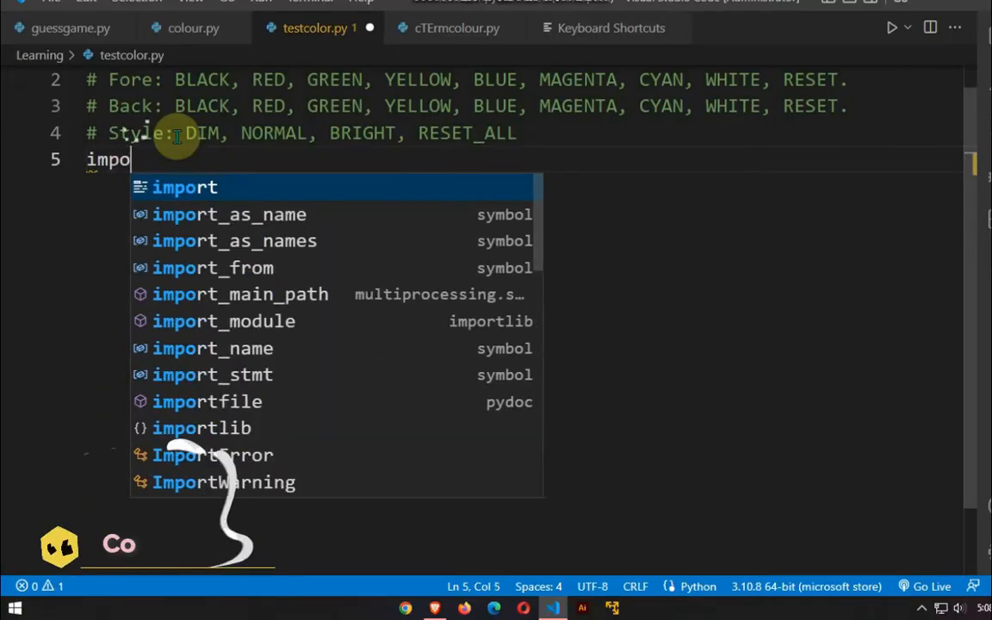
# Step: Import colorama and Fore, then print "Subcribe IT FIRM BD" with Fore.GREEN
pyautogui.write('rt colorama')
pyautogui.write('from c')
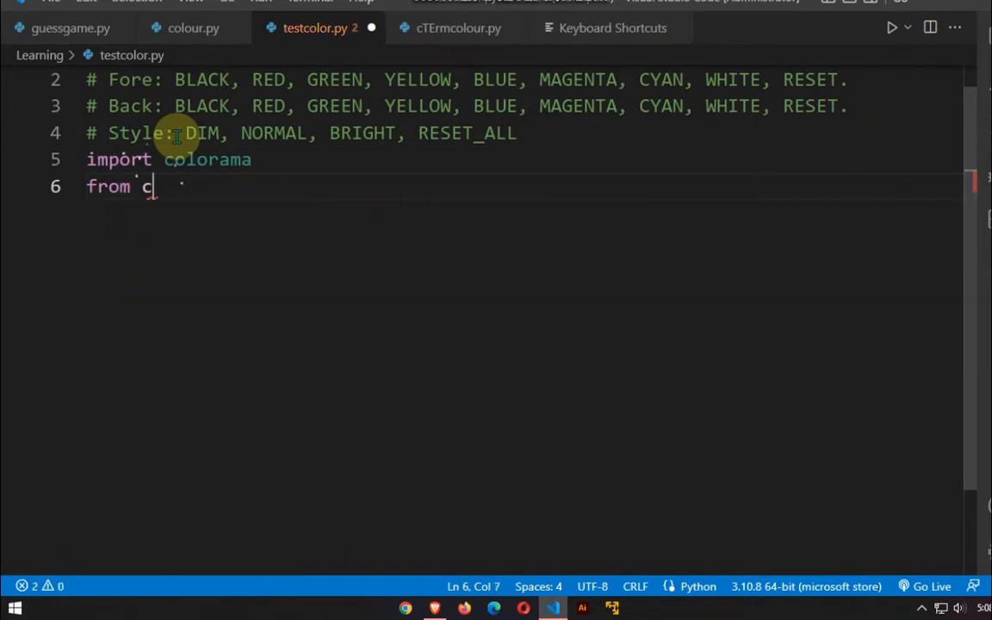
pyautogui.write('olorama impo')
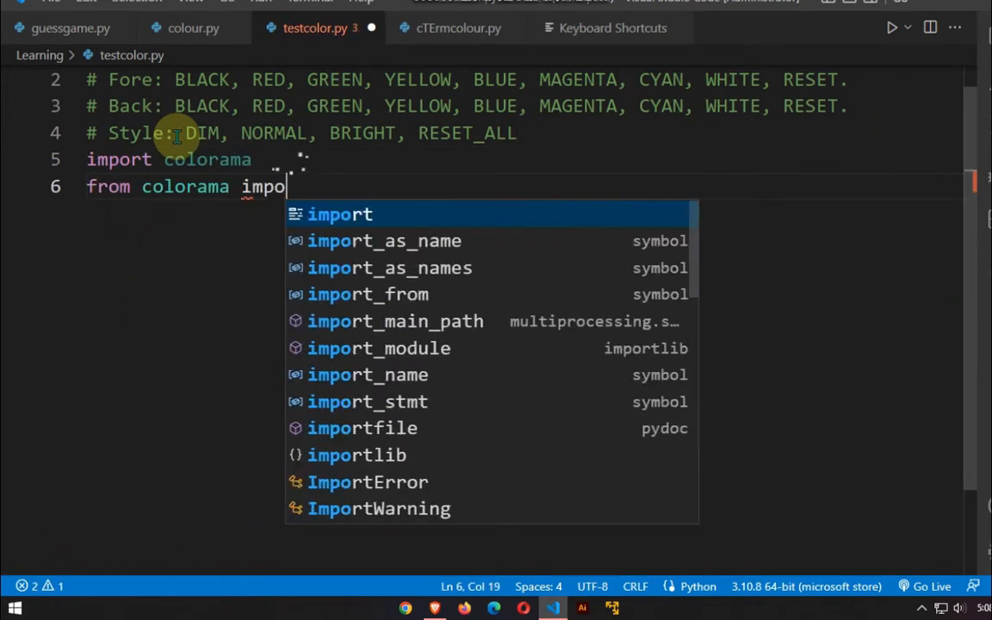
pyautogui.write('Fore')
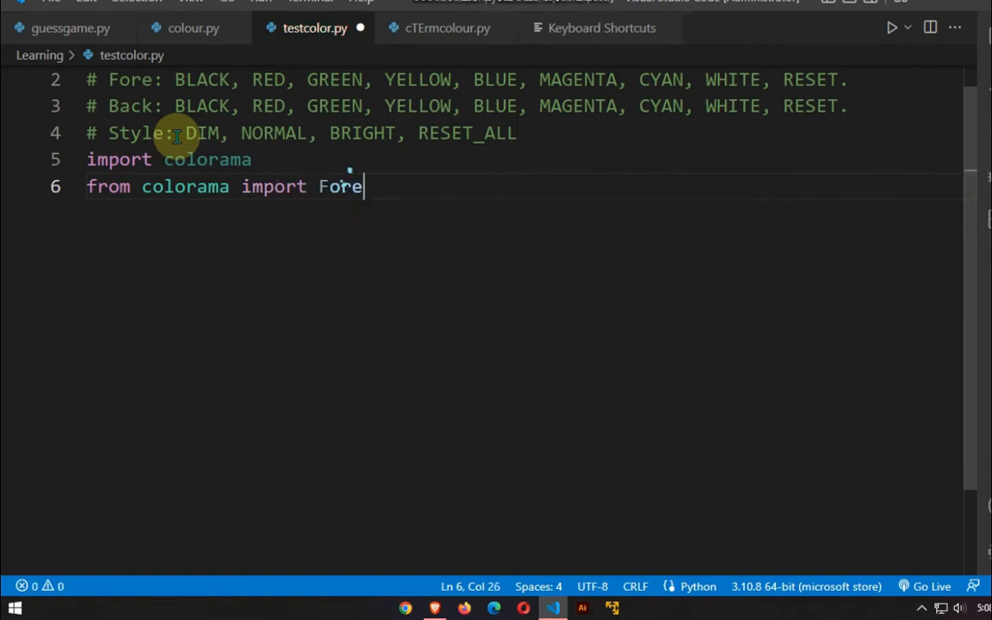
pyautogui.write('print')
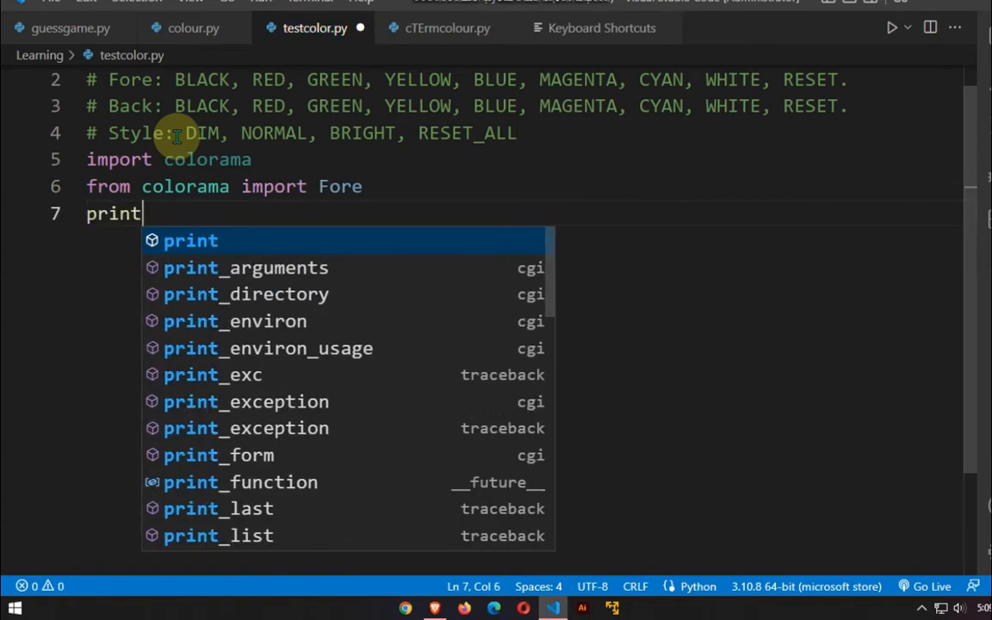
pyautogui.write('("Subcrib"')
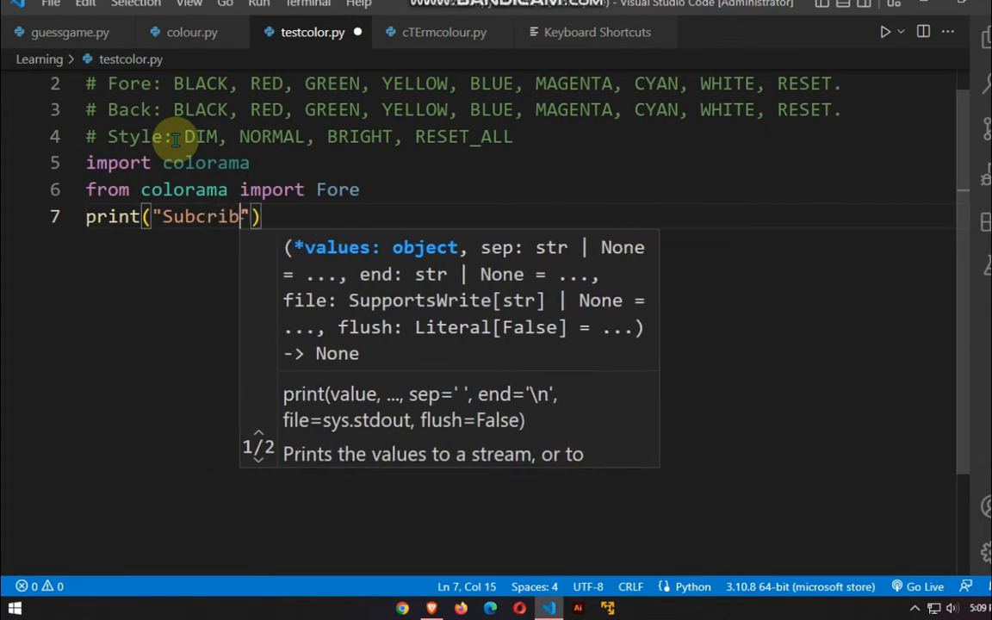
pyautogui.write('IT FIRM BD')
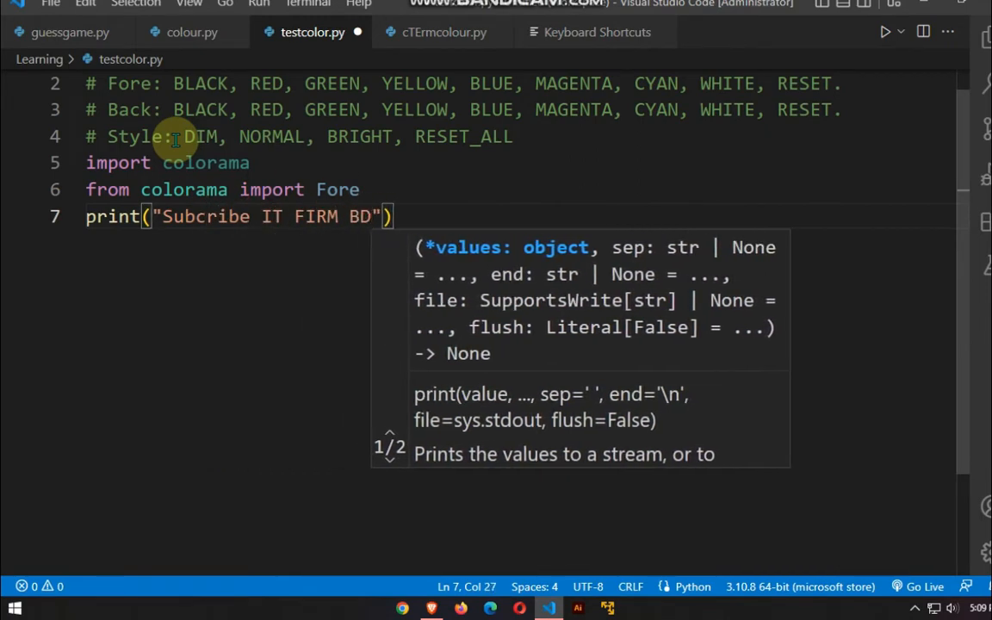
pyautogui.write('Fore')
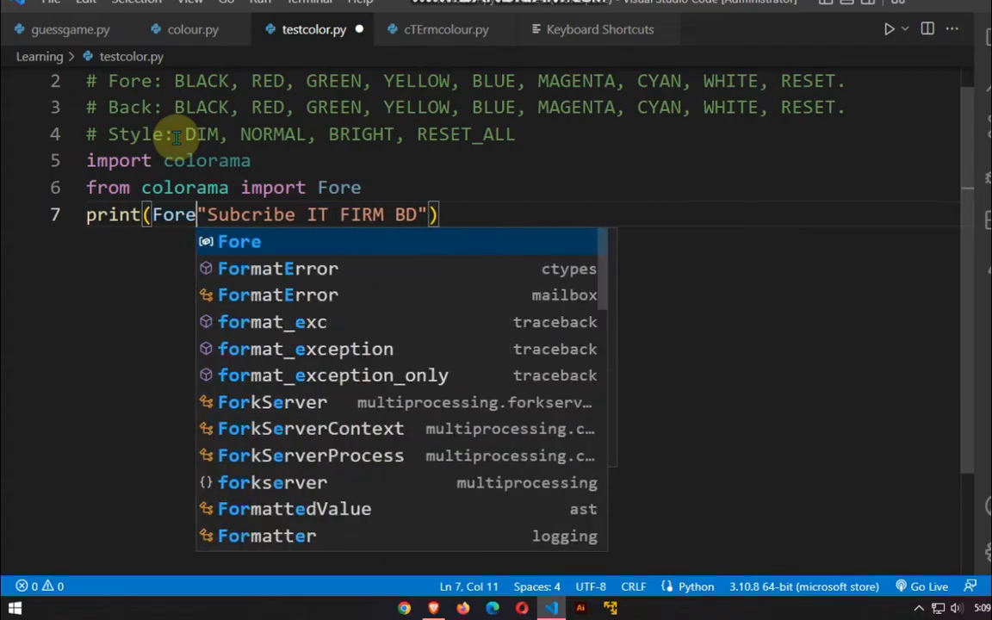
pyautogui.write('.GREEN')
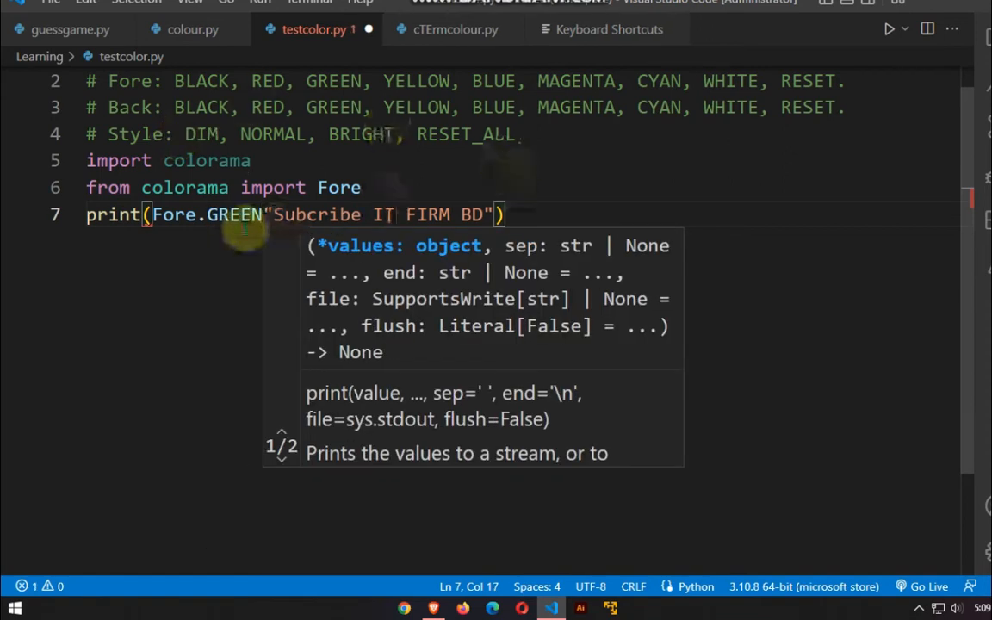
pyautogui.write('+')
pyautogui.write('colorama')
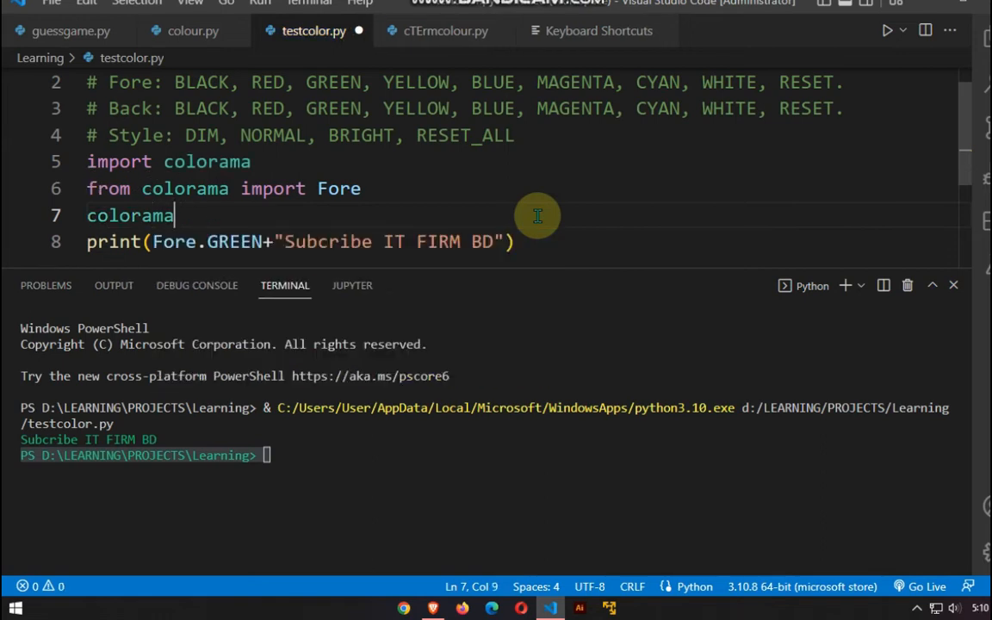
# Step: Add colorama.init(autoreset), print green then blue "Subcribe IT FIRM BD", and run it
pyautogui.write('.init')
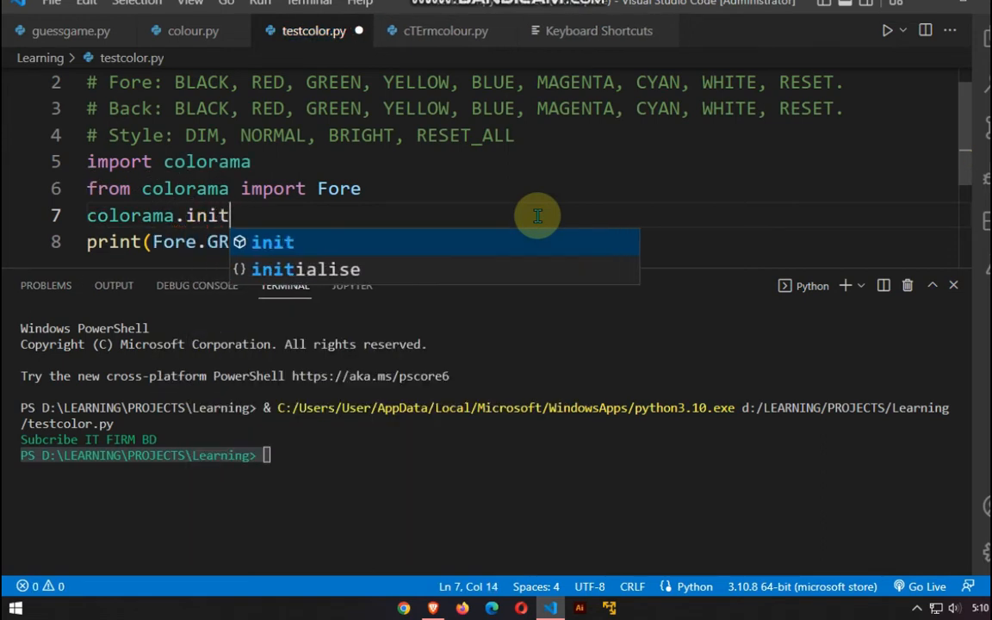
pyautogui.write('(autoreset=True')
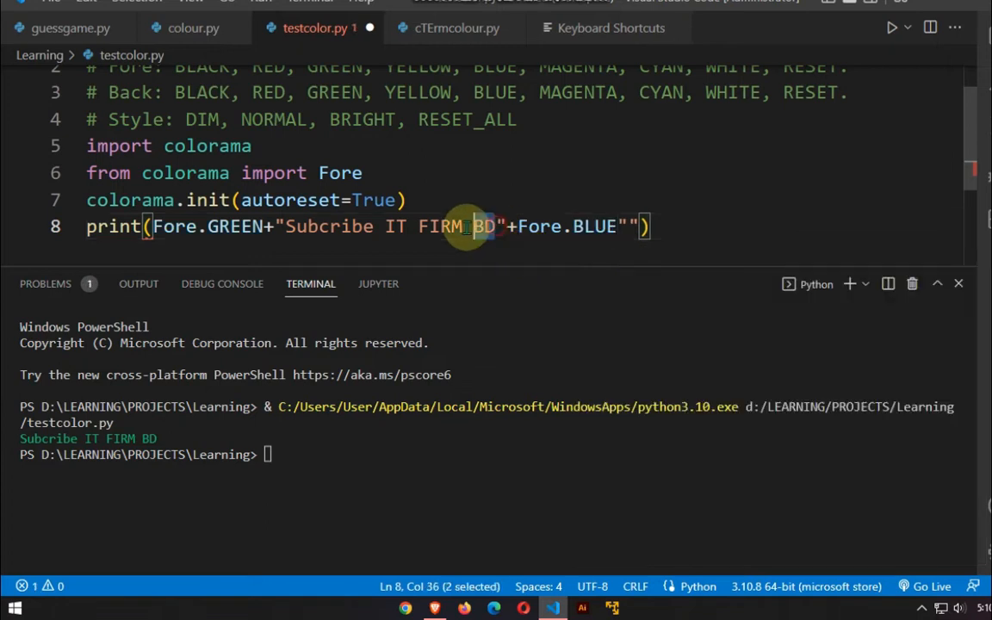
pyautogui.write('Subcribe IT FIRM BD')
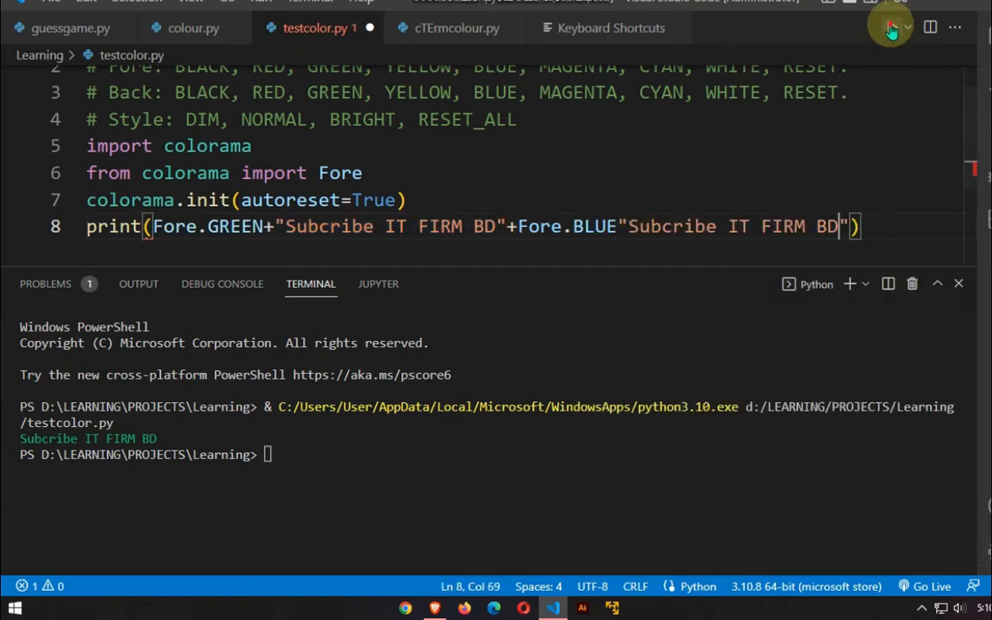
pyautogui.click(891, 26)
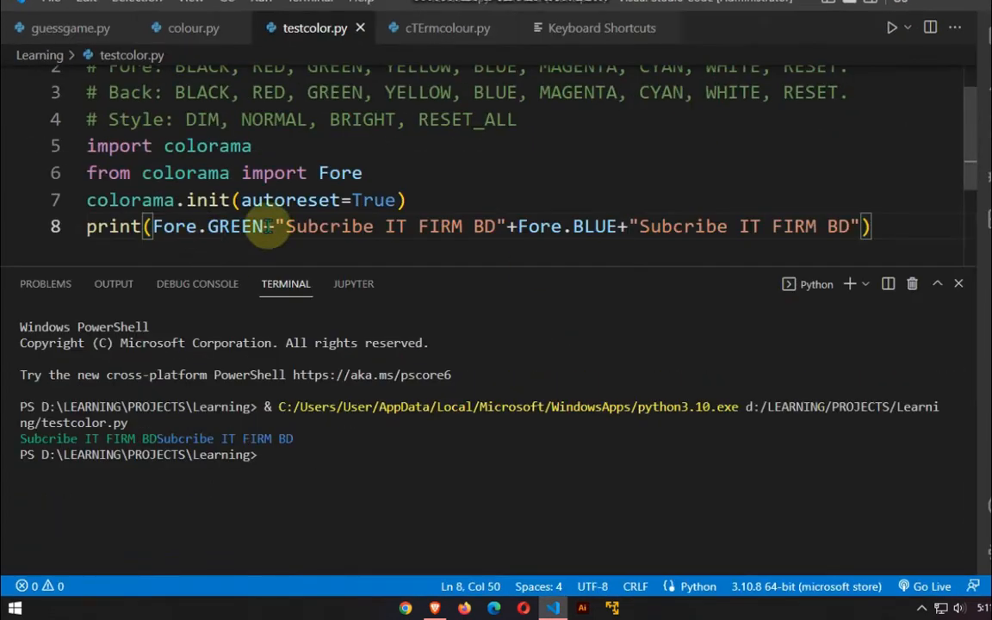
# Step: Import Back, add Back.BLUE and Back.GREEN to the two messages, and run
pyautogui.write(',Back')
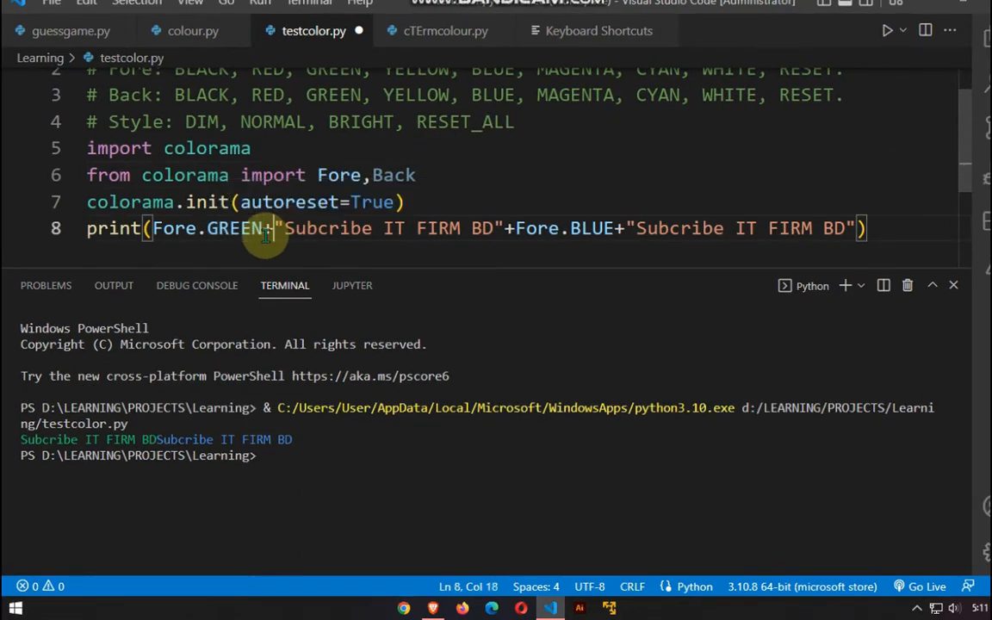
pyautogui.write('bac')
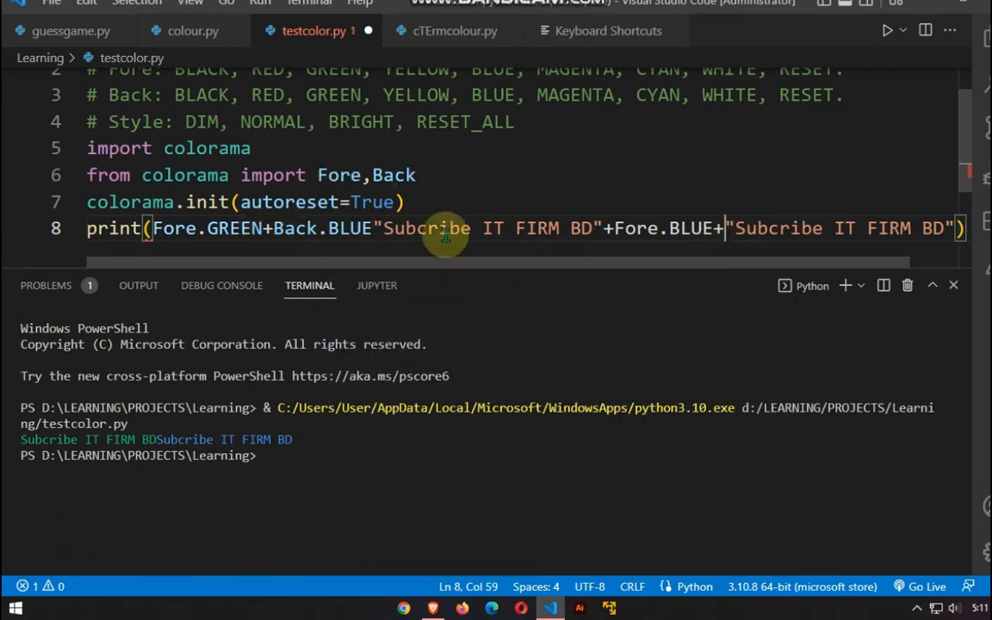
pyautogui.moveTo(726, 216)
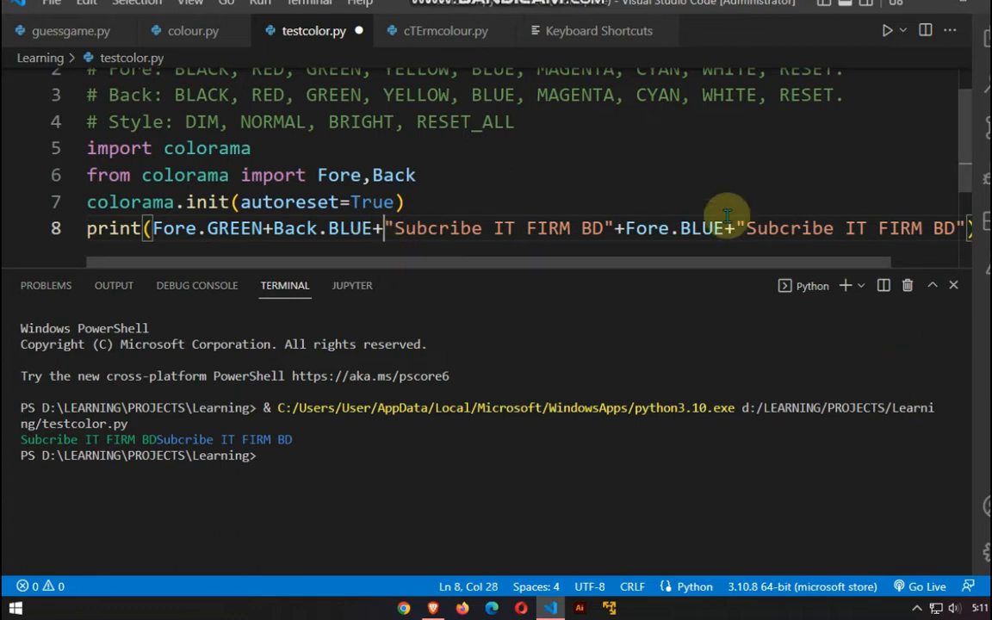
pyautogui.write('BA')
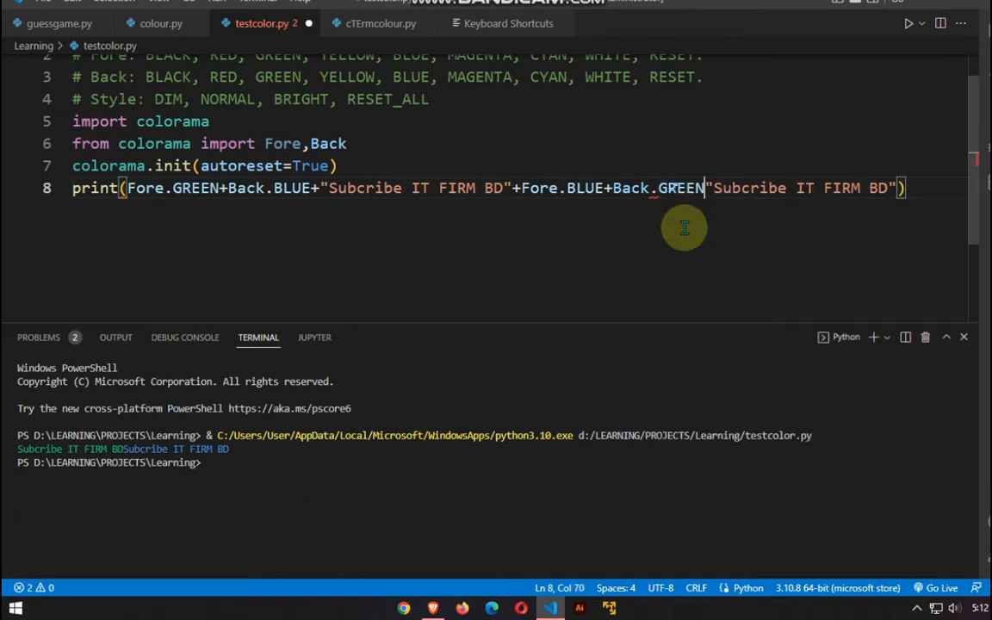
pyautogui.write('+')
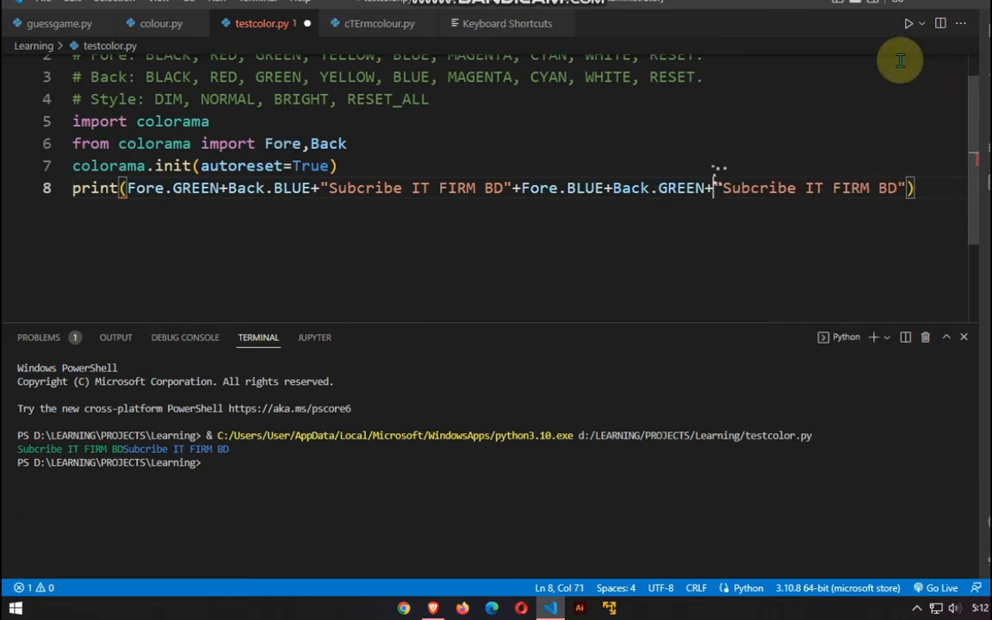
pyautogui.click(907, 23)
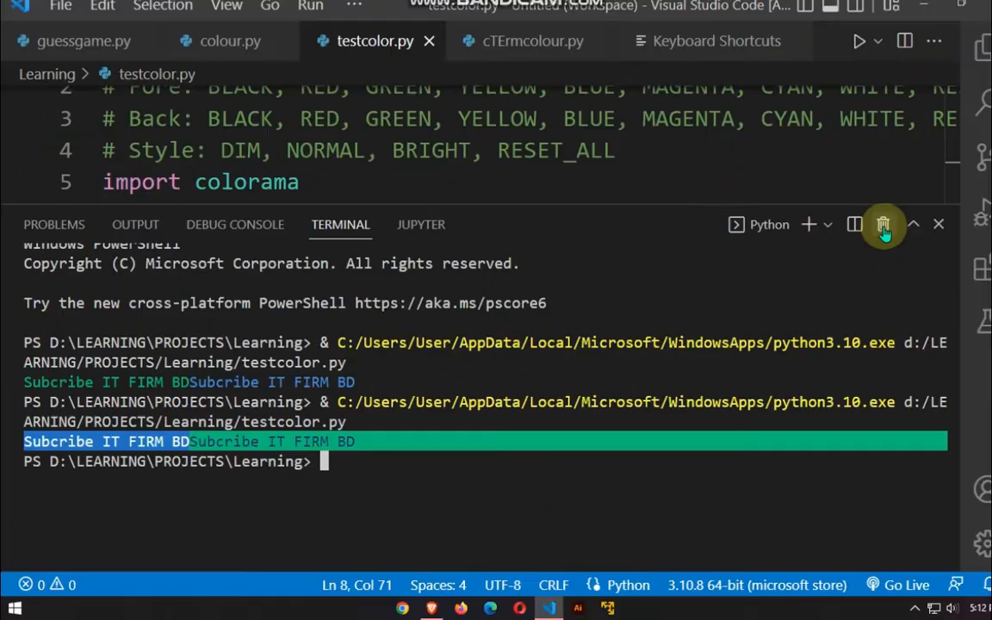
# Step: Append colorama_text to the colorama import on line 6
pyautogui.click(884, 225)
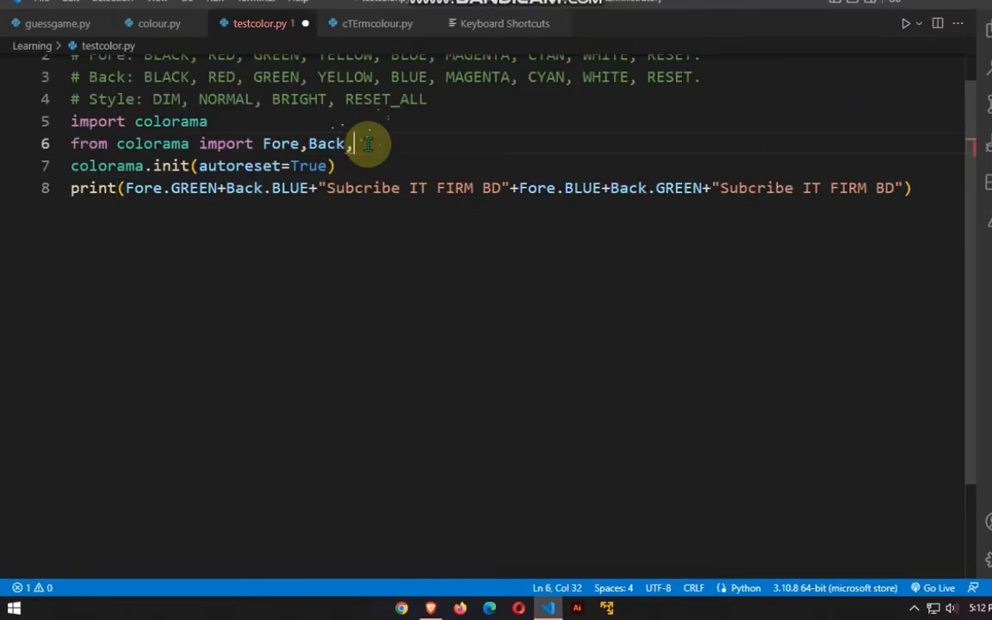
pyautogui.write('colorama_text')
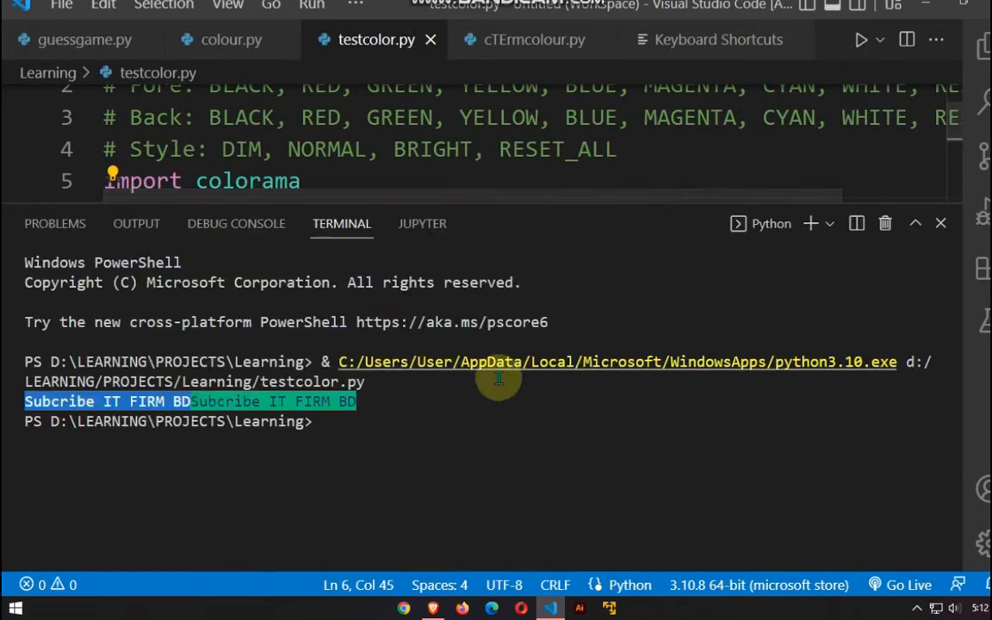
pyautogui.click(941, 224)
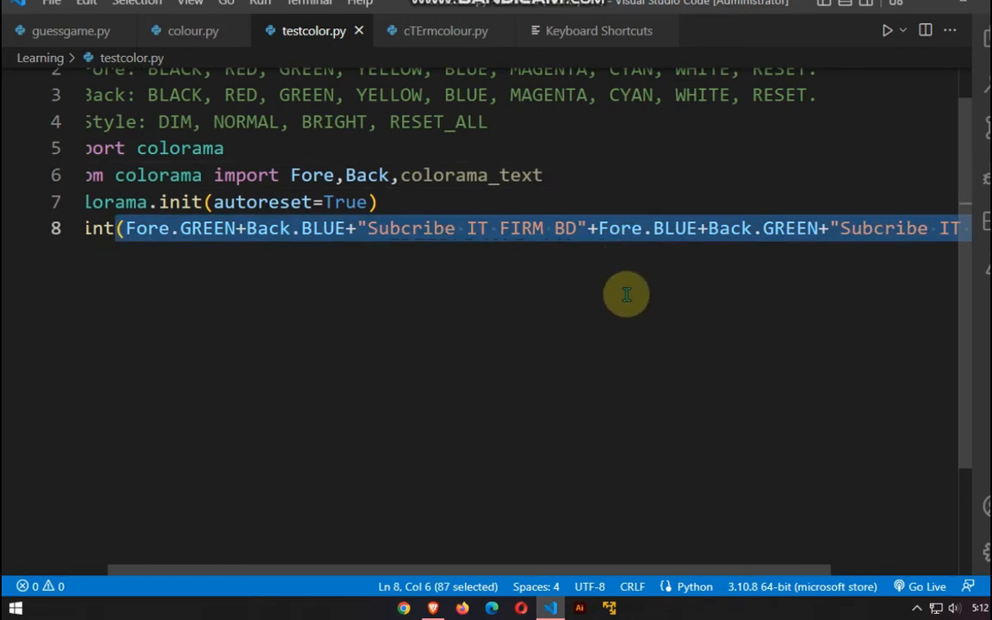
# Step: Add red subscribe print lines styled Style.DIM and Style.BRIGHT, importing Style
pyautogui.write('print')
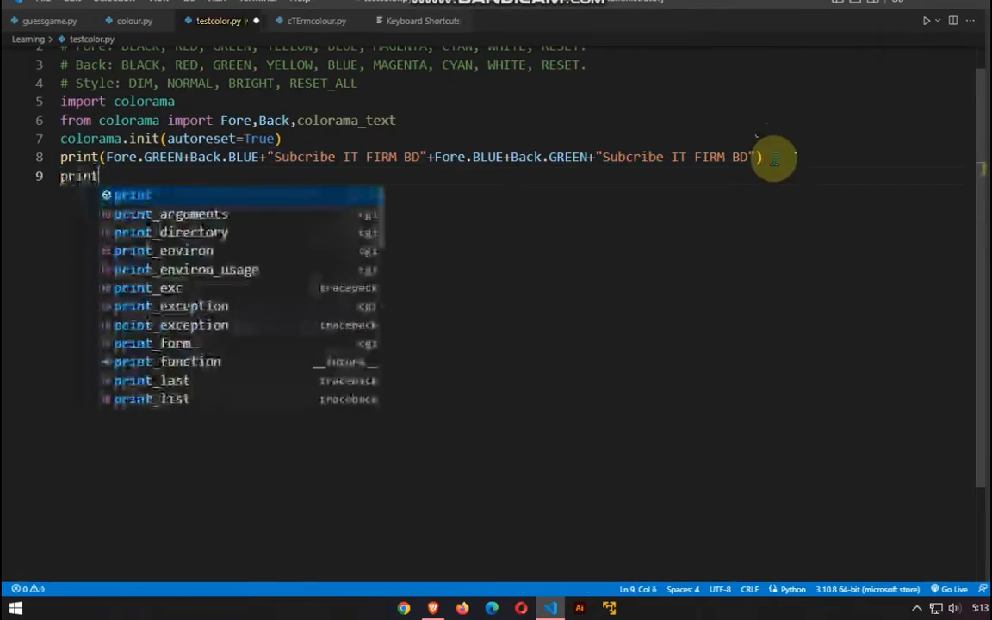
pyautogui.write('("Subcribe IT FIRM BD")')
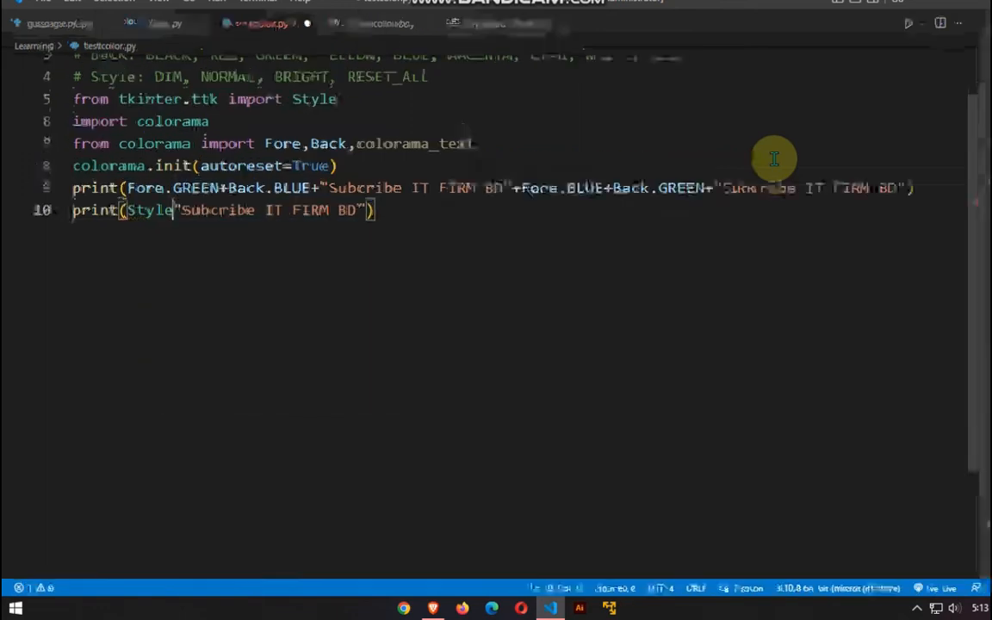
pyautogui.write('.')
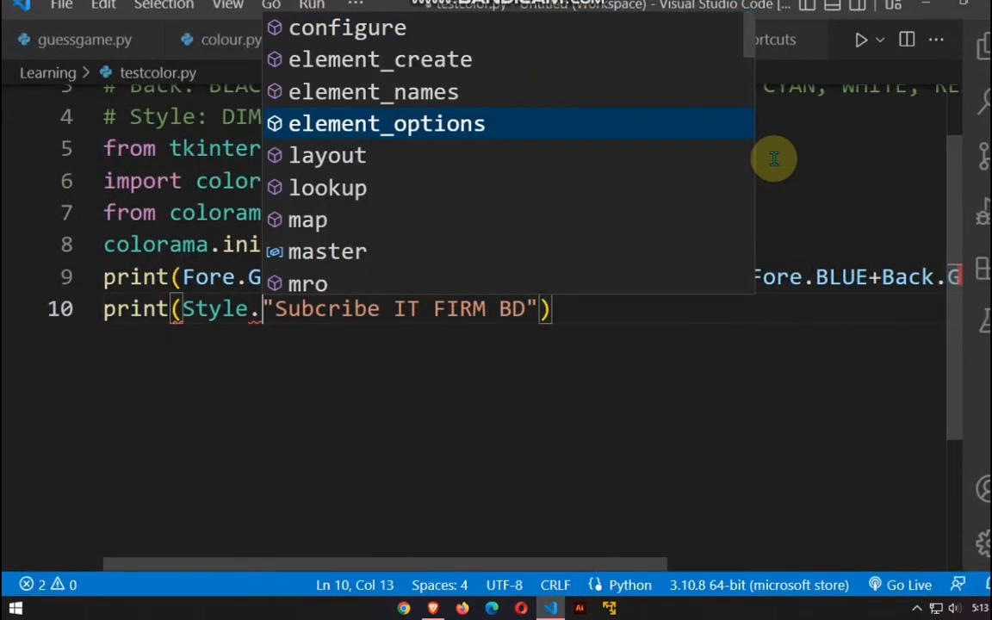
pyautogui.write('D')
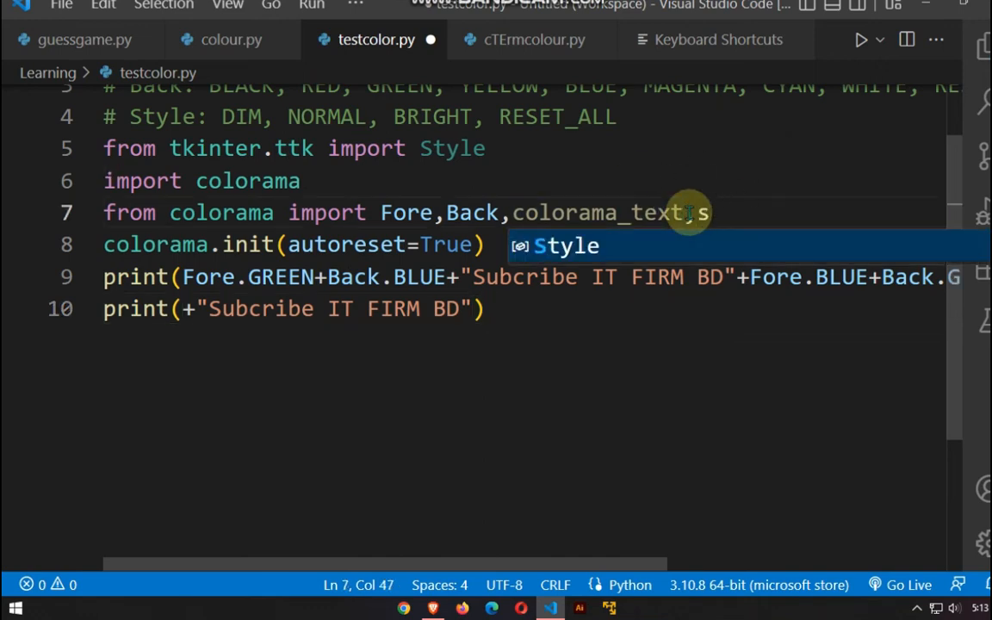
pyautogui.write('st')
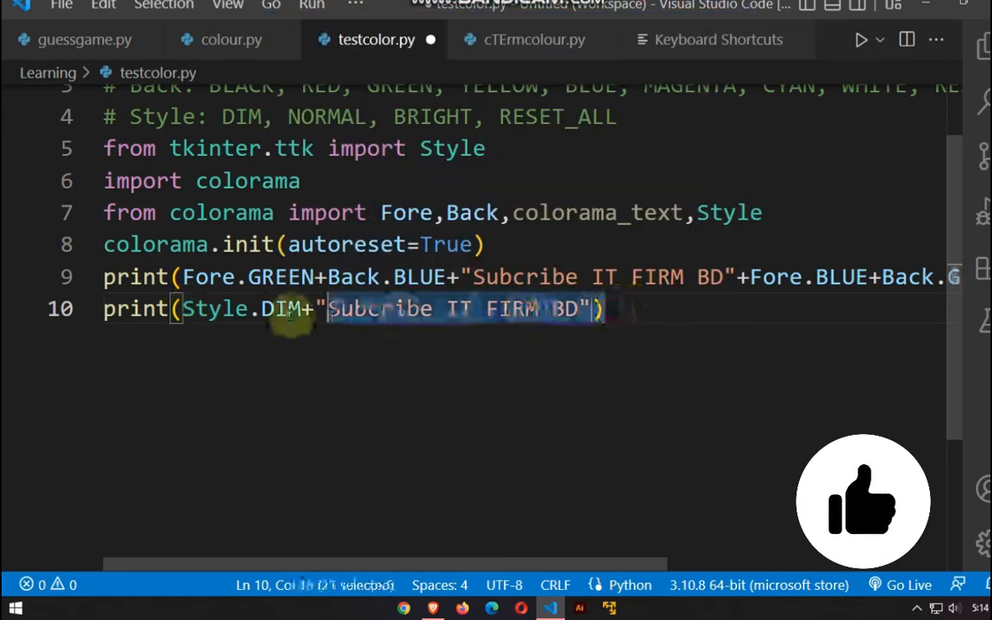
pyautogui.write('Fore.RED')
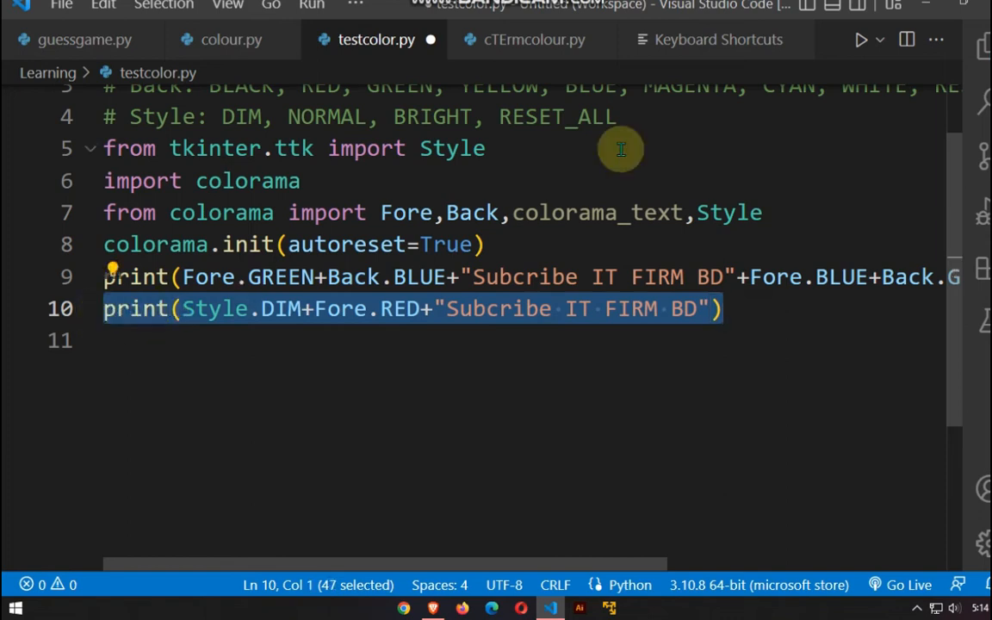
pyautogui.click(860, 39)
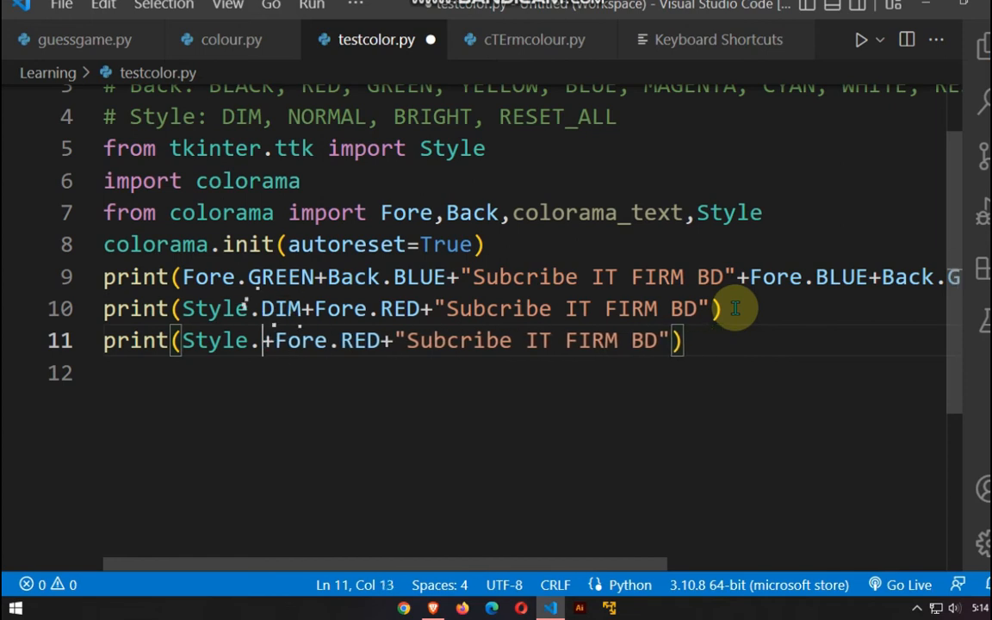
pyautogui.write('BRIGHT')
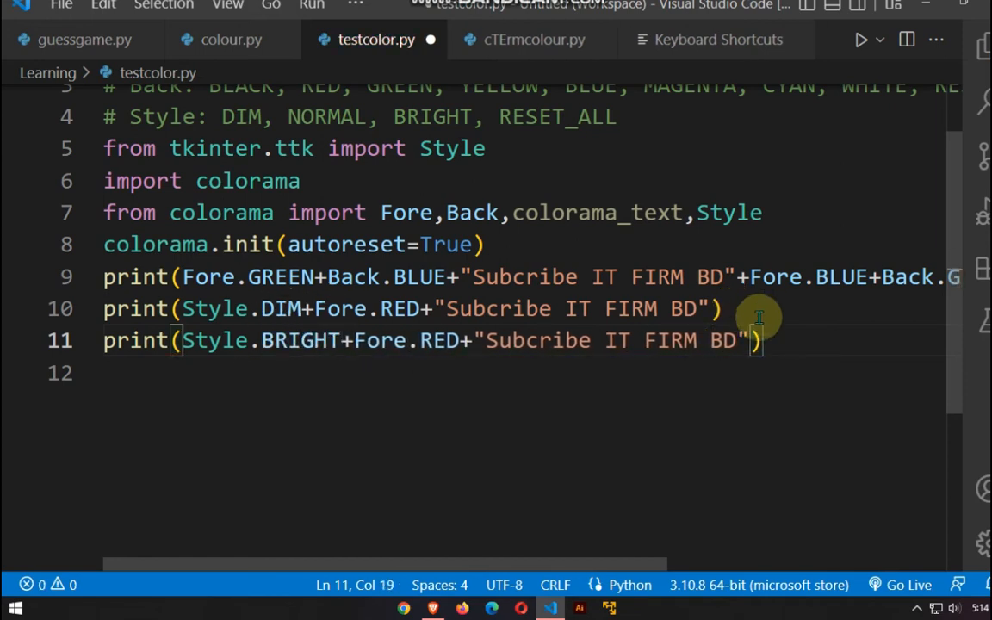